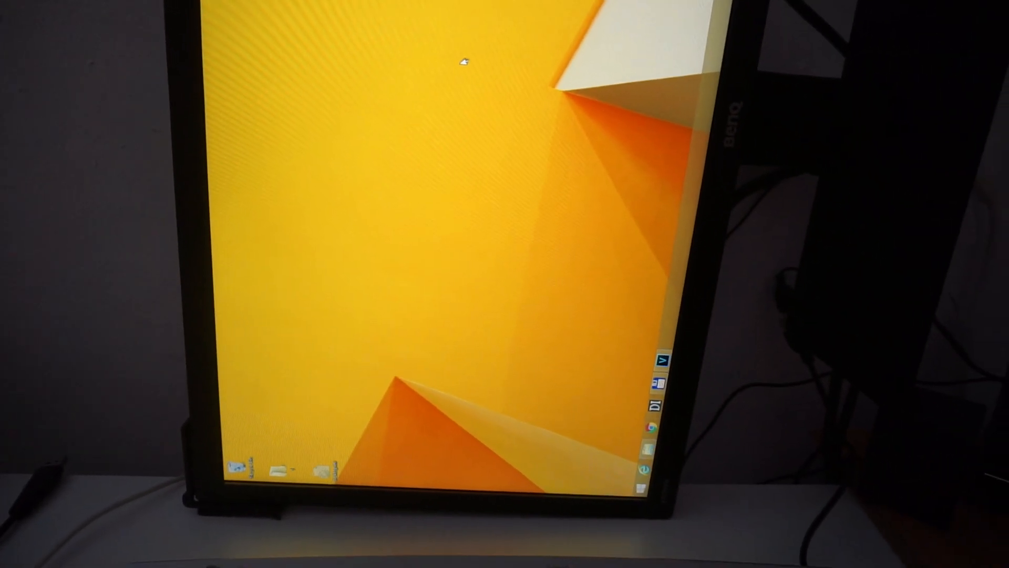
Right-click an empty spot on the desktop to bring up its shortcut menu.
right_click(461, 61)
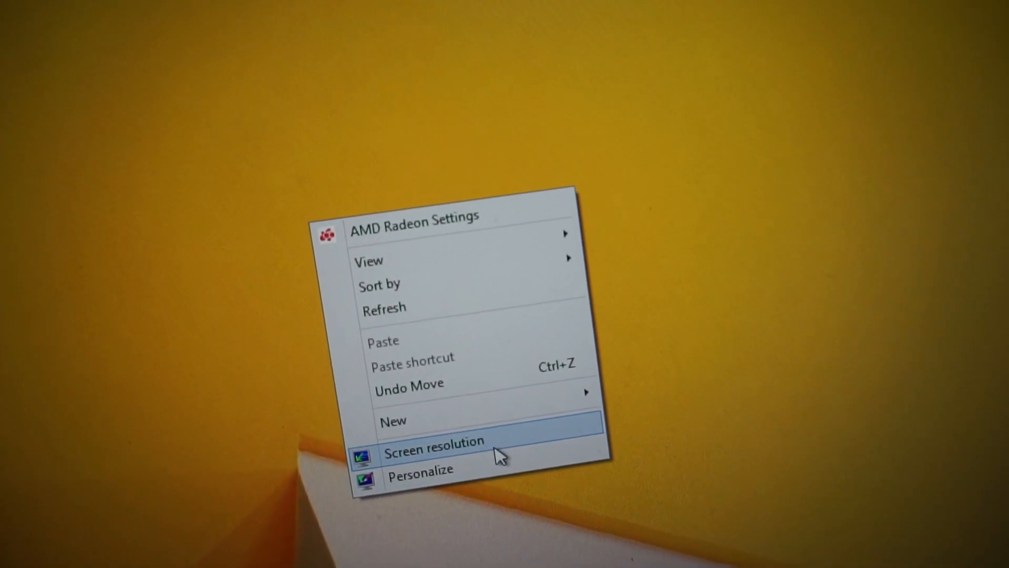
Open Screen resolution and expand the Orientation list for the BenQ monitor.
left_click(432, 442)
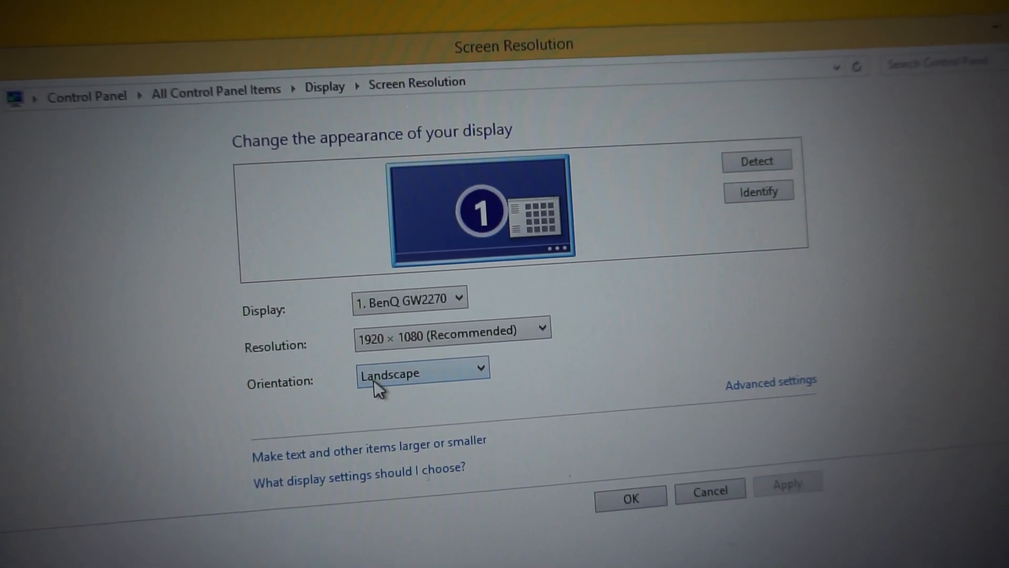
left_click(422, 374)
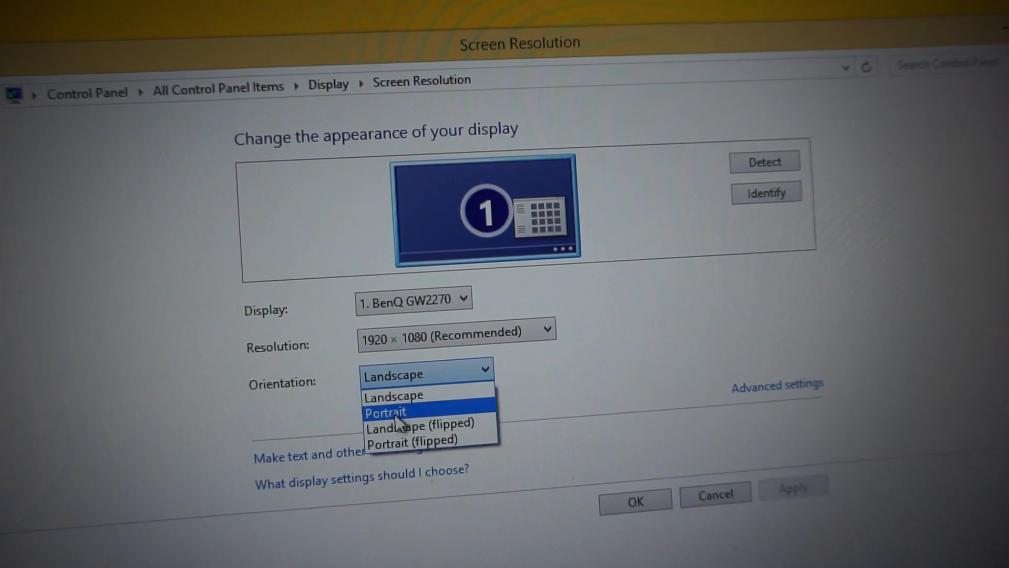
mouse_move(417, 444)
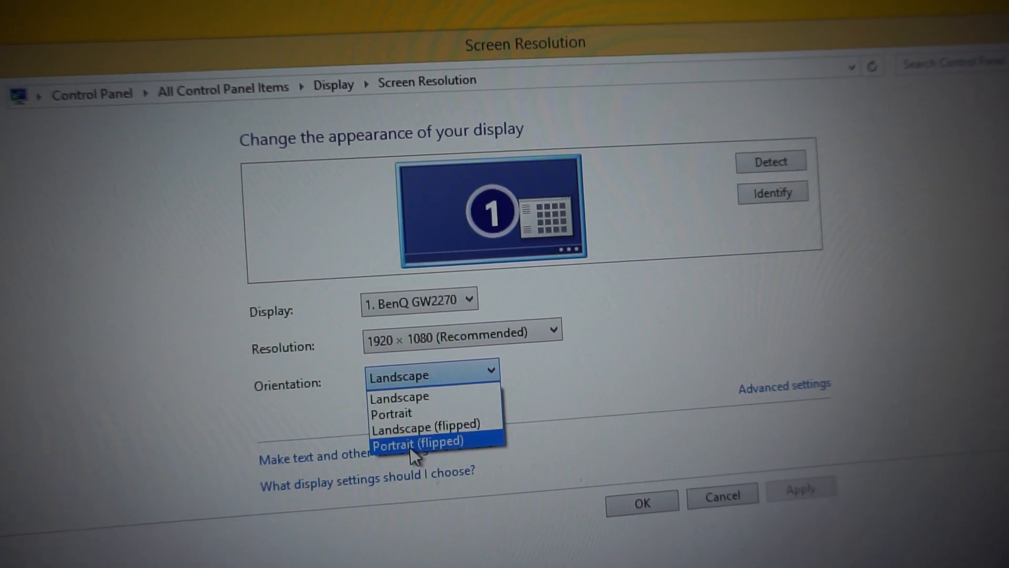
Set orientation to Portrait (flipped) and keep the new display settings.
left_click(419, 444)
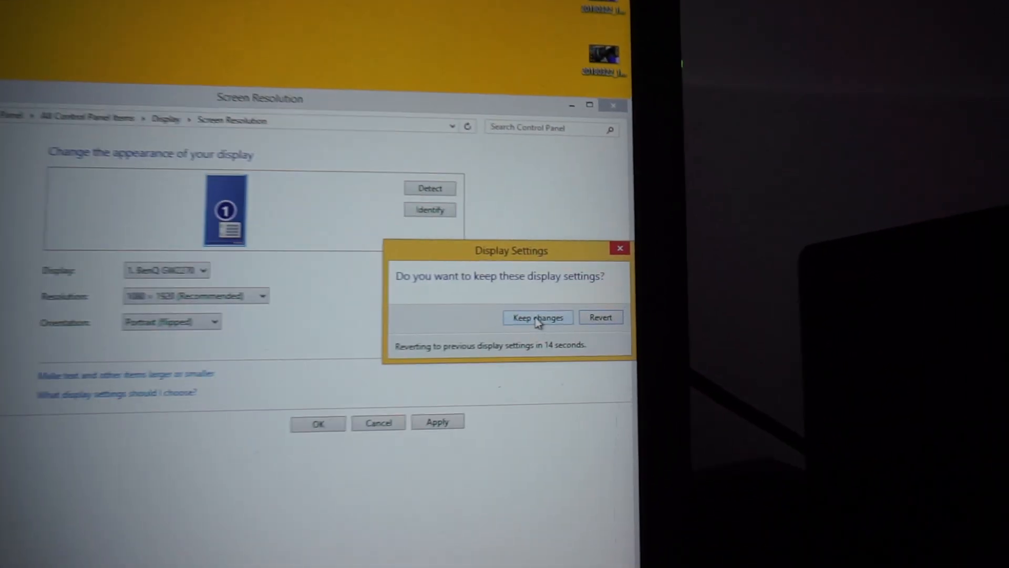
left_click(537, 318)
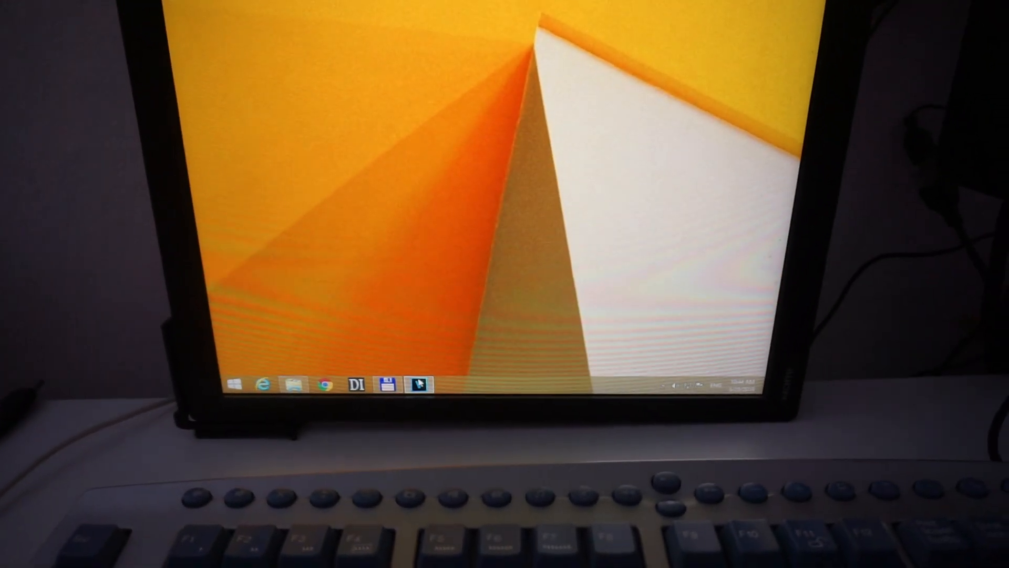